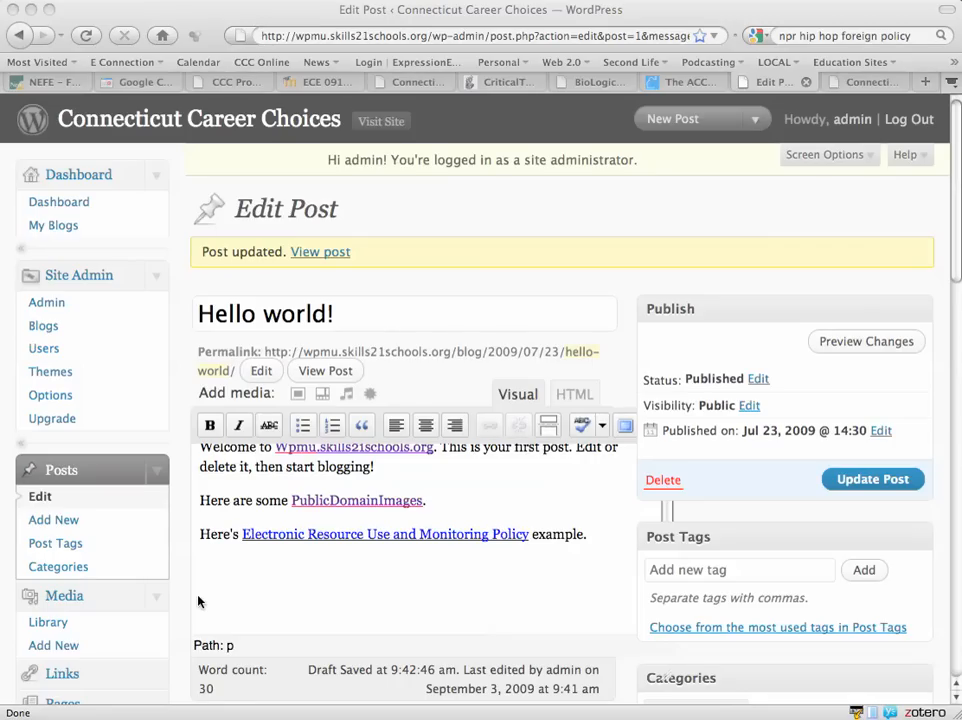
mouse_move(282, 240)
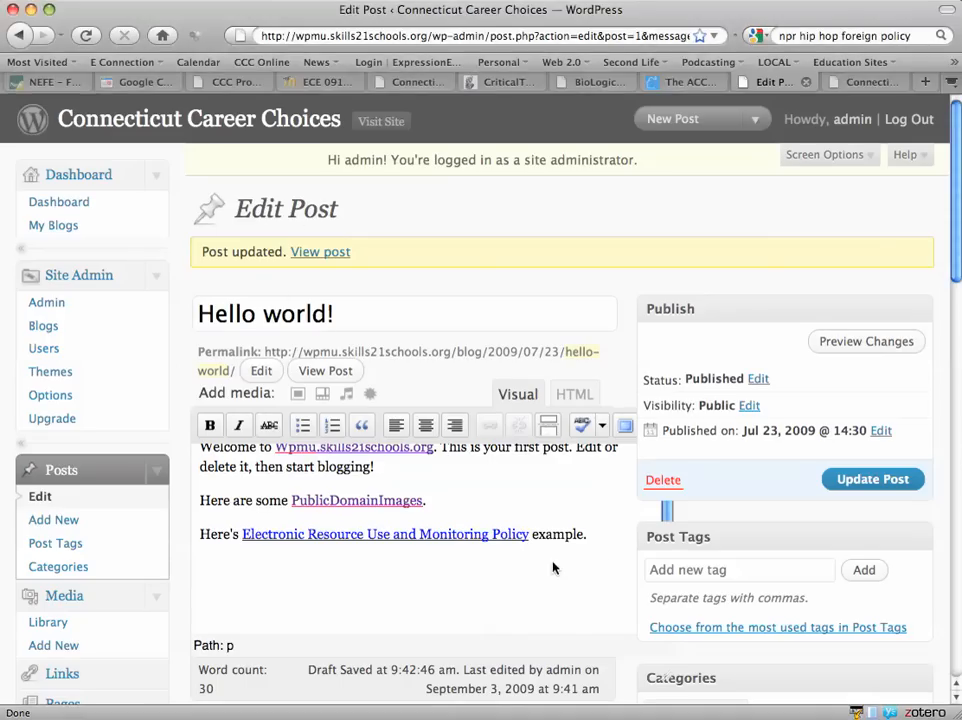
Add a new final line reading 'Here is an image:' to the Hello world! post body.
type("H")
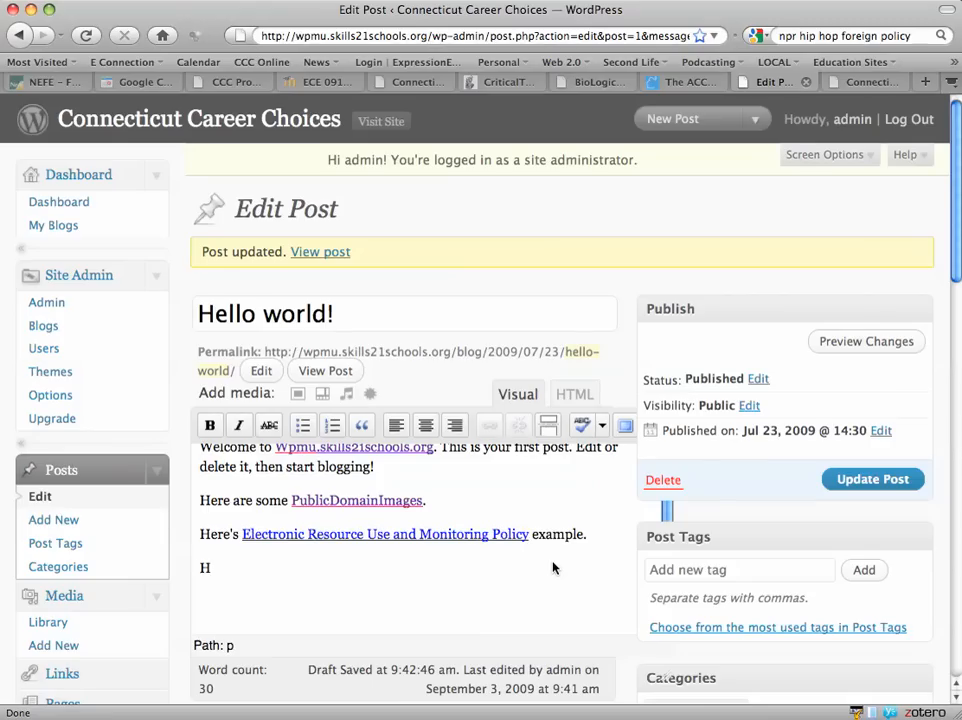
type("ere is an image:")
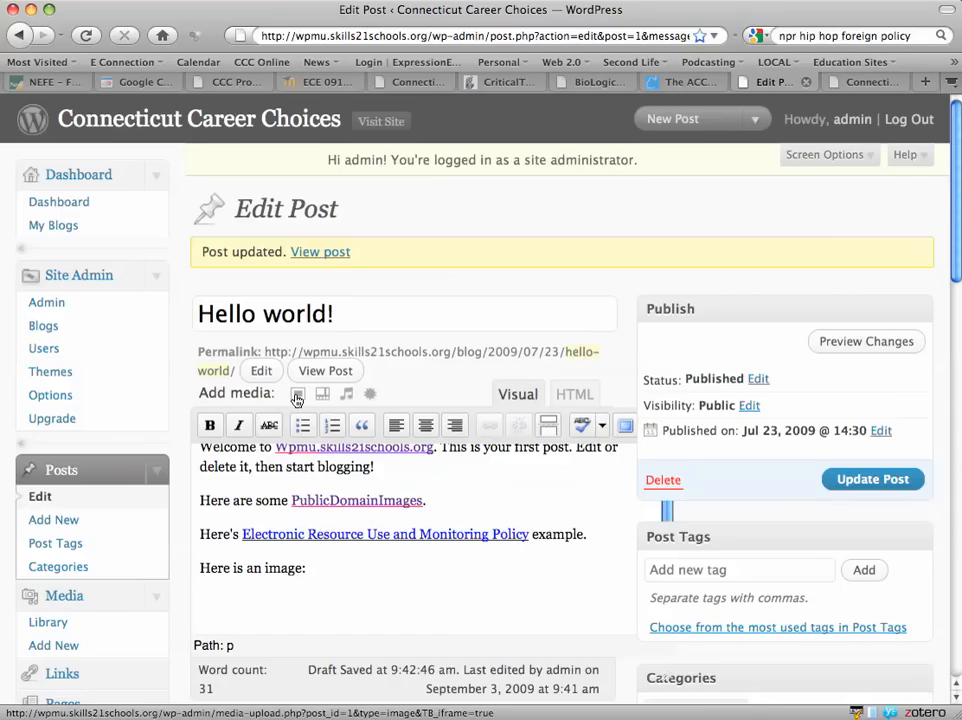
Bring up the Add an Image window for uploading from the computer, cancelling the file chooser.
left_click(298, 392)
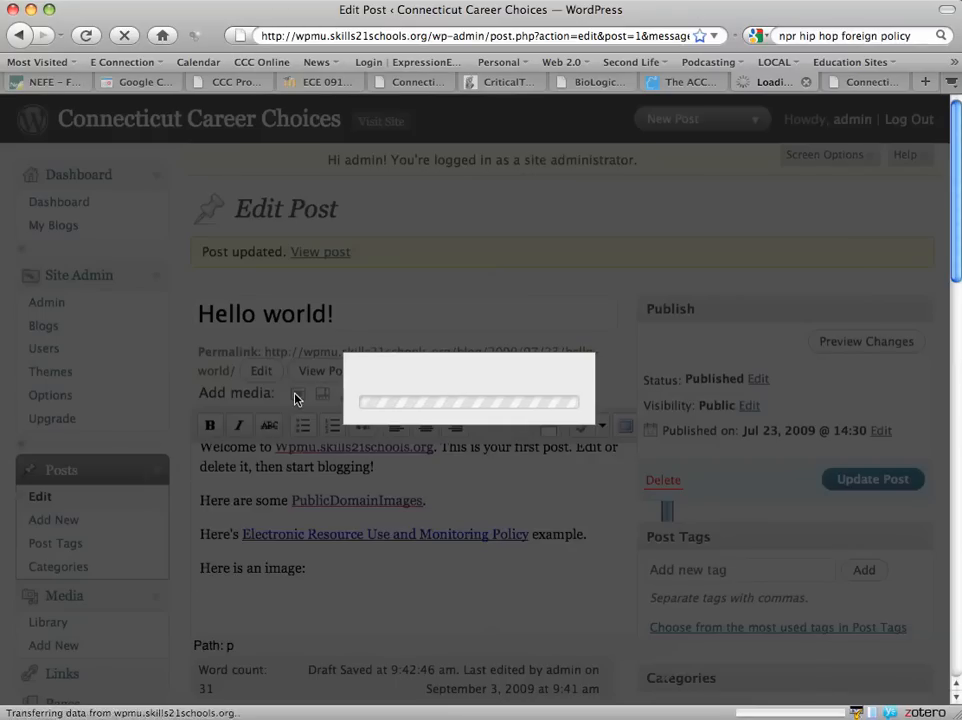
left_click(298, 392)
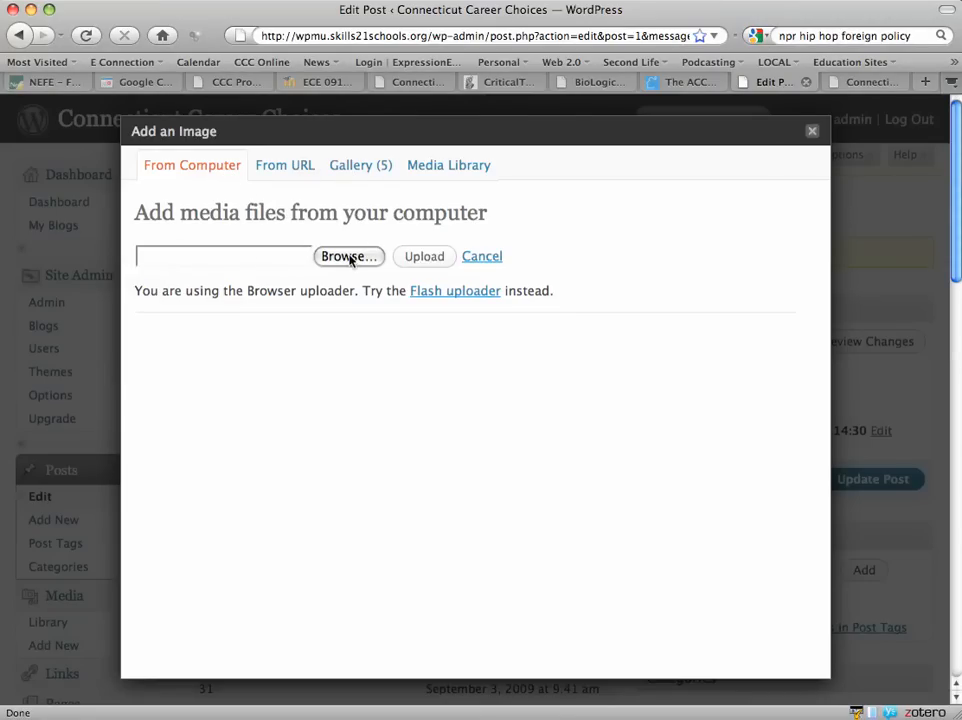
left_click(348, 256)
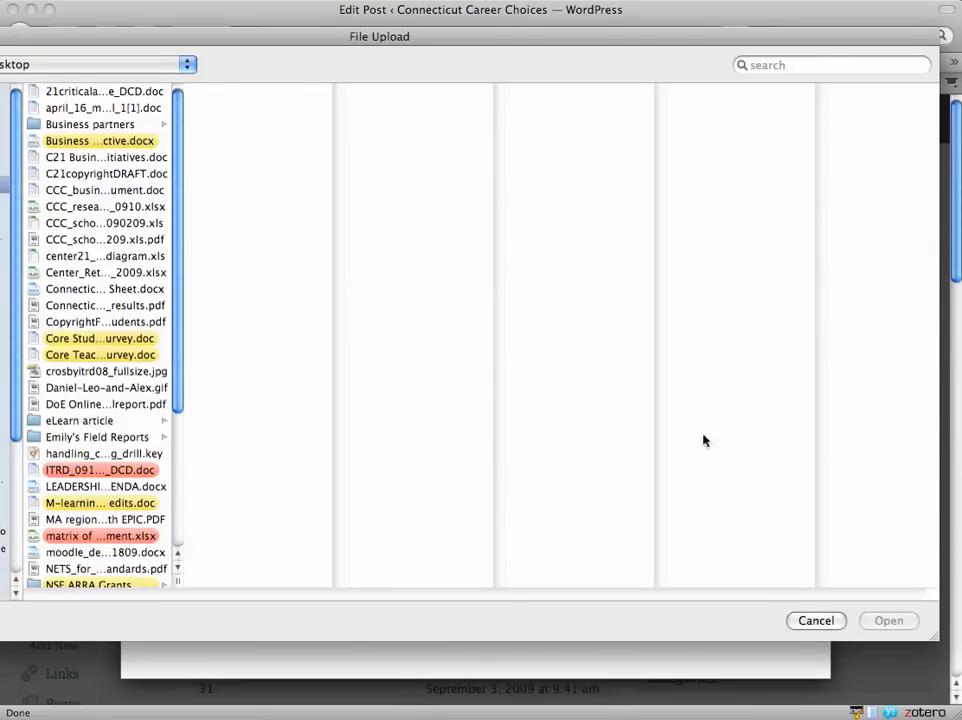
left_click(816, 620)
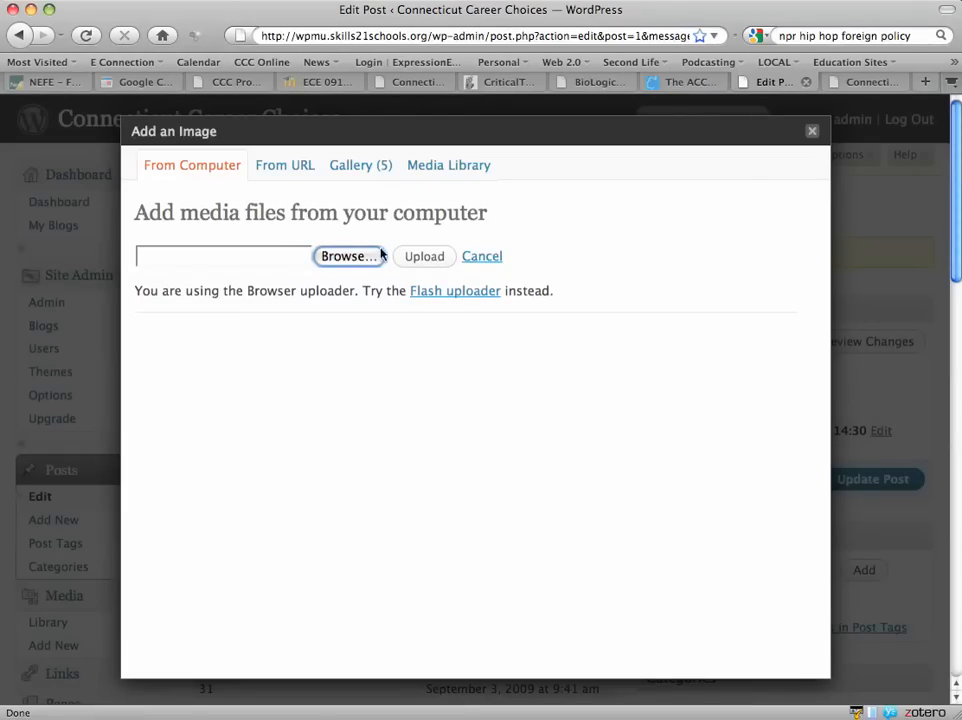
left_click(360, 164)
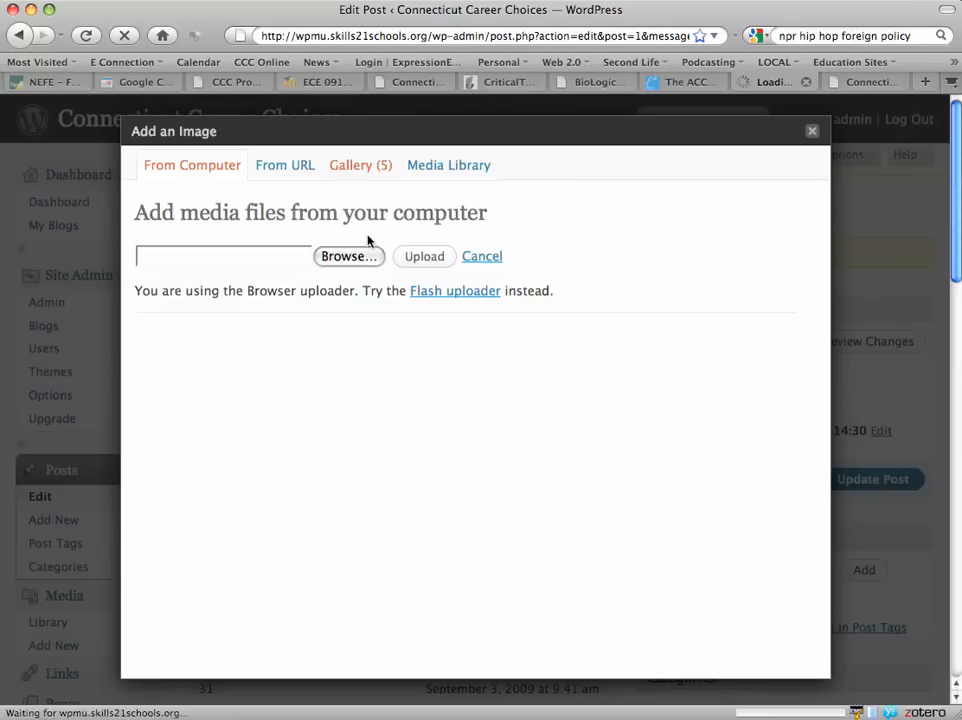
Set gallery image crosbyitrd08_fullsize to left alignment, Post URL link and medium (300 × 184) size.
left_click(360, 164)
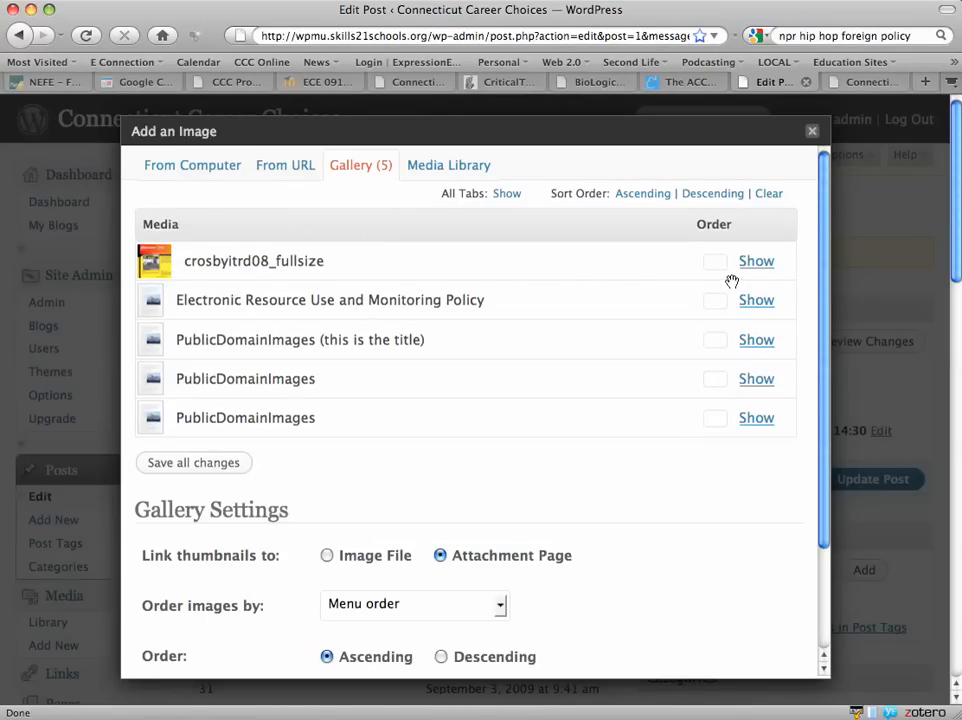
left_click(756, 260)
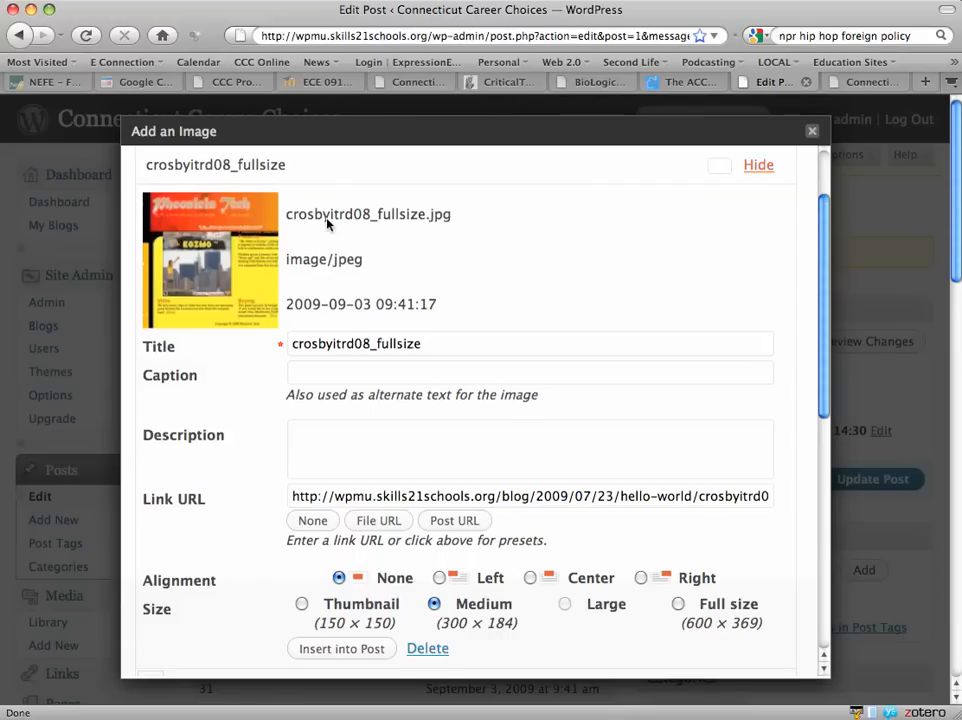
mouse_move(390, 230)
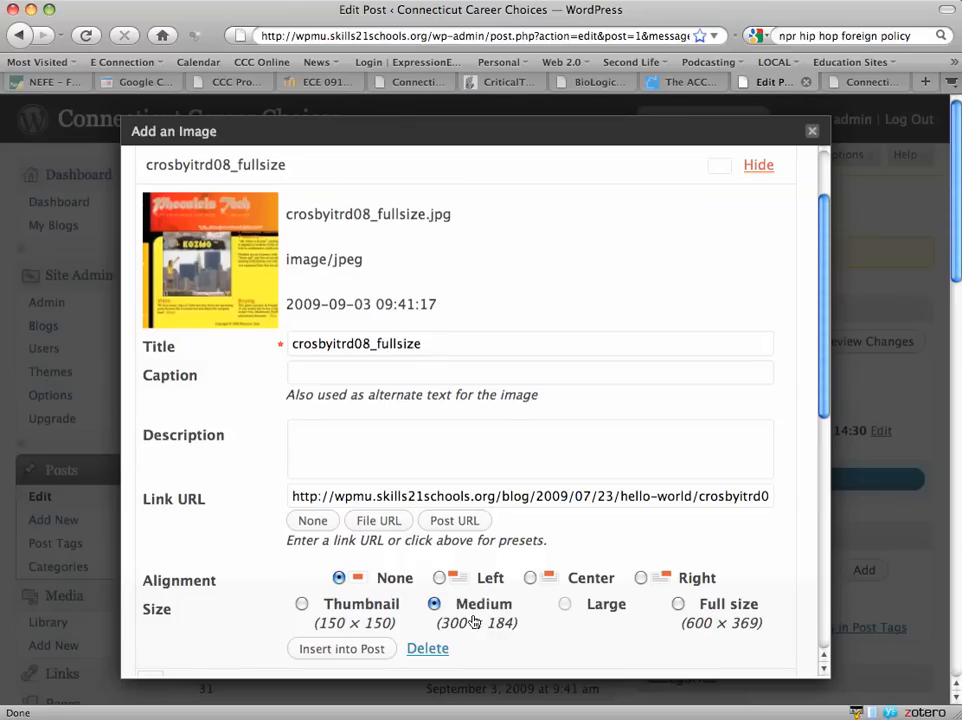
left_click(302, 604)
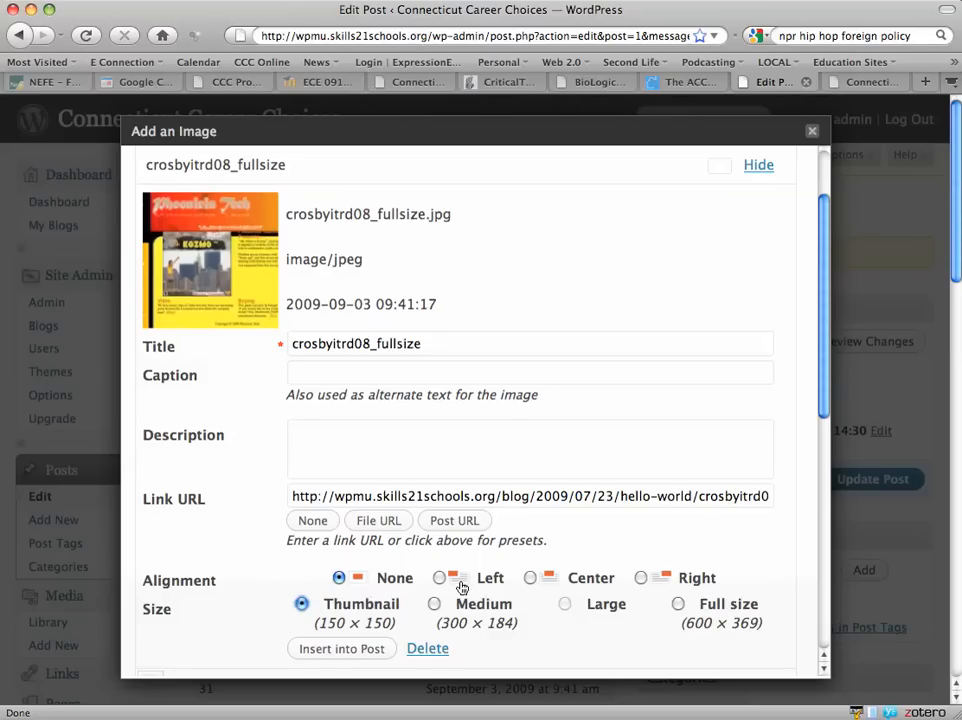
mouse_move(644, 584)
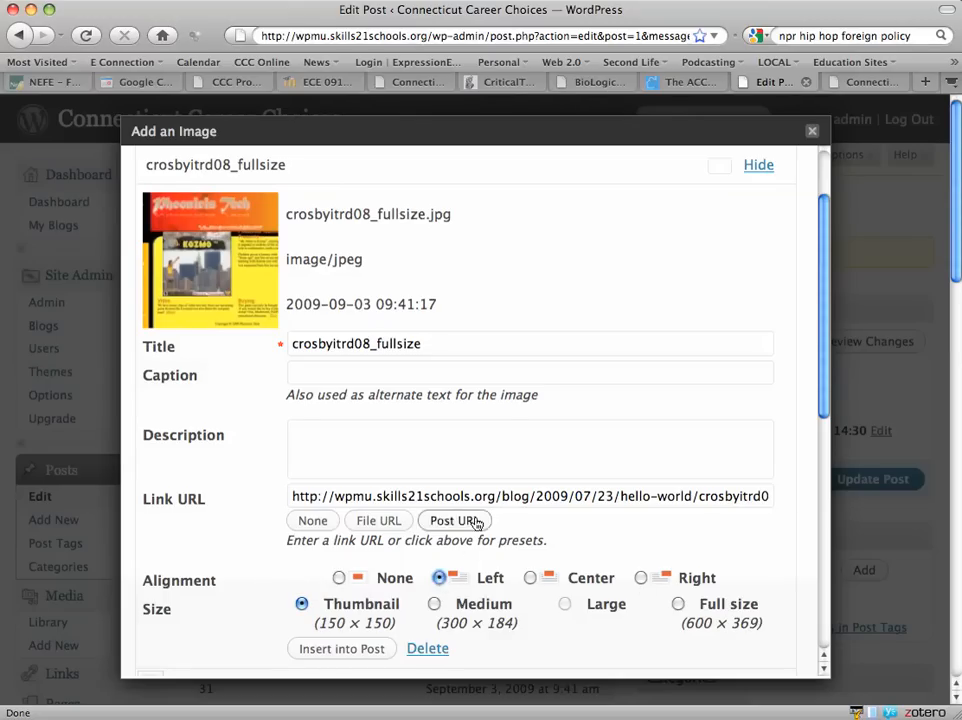
left_click(434, 604)
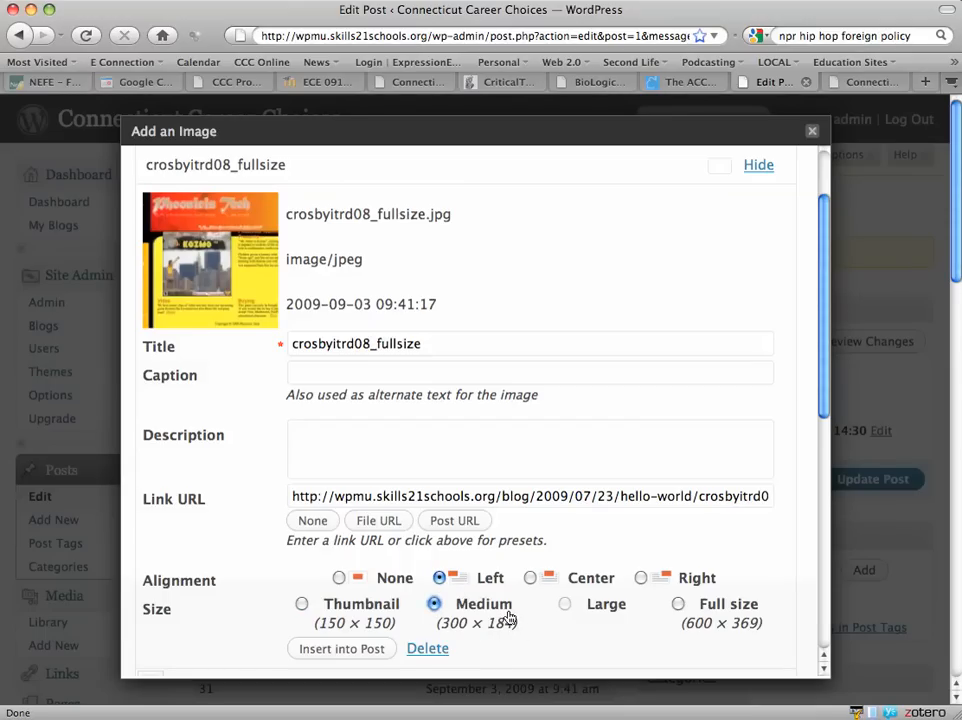
left_click(758, 164)
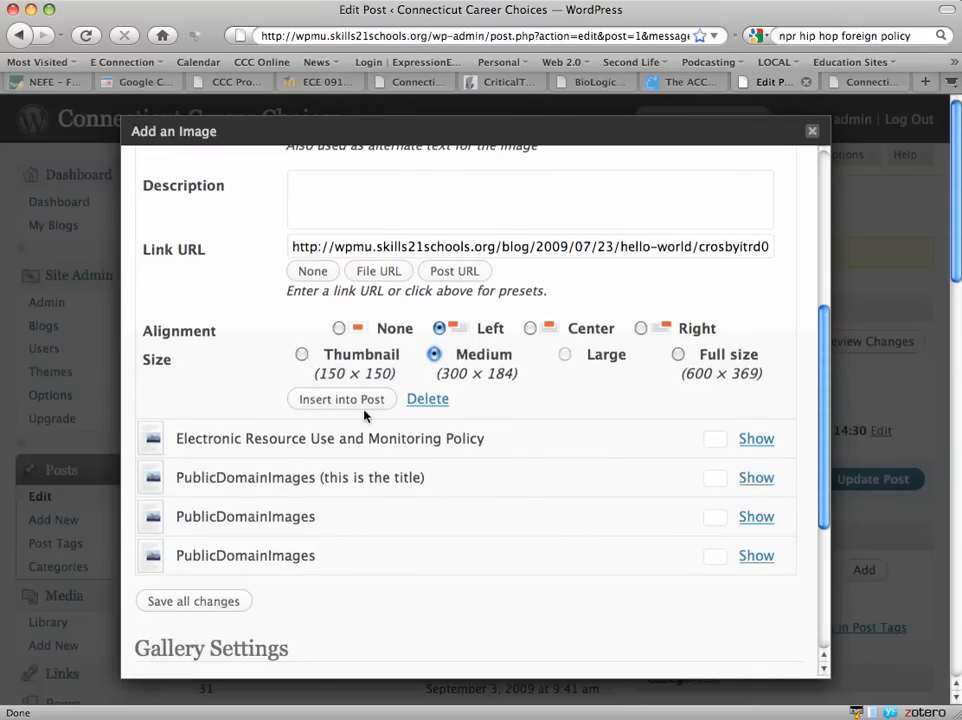
Insert the image under 'Here is an image:' and update the post.
left_click(340, 398)
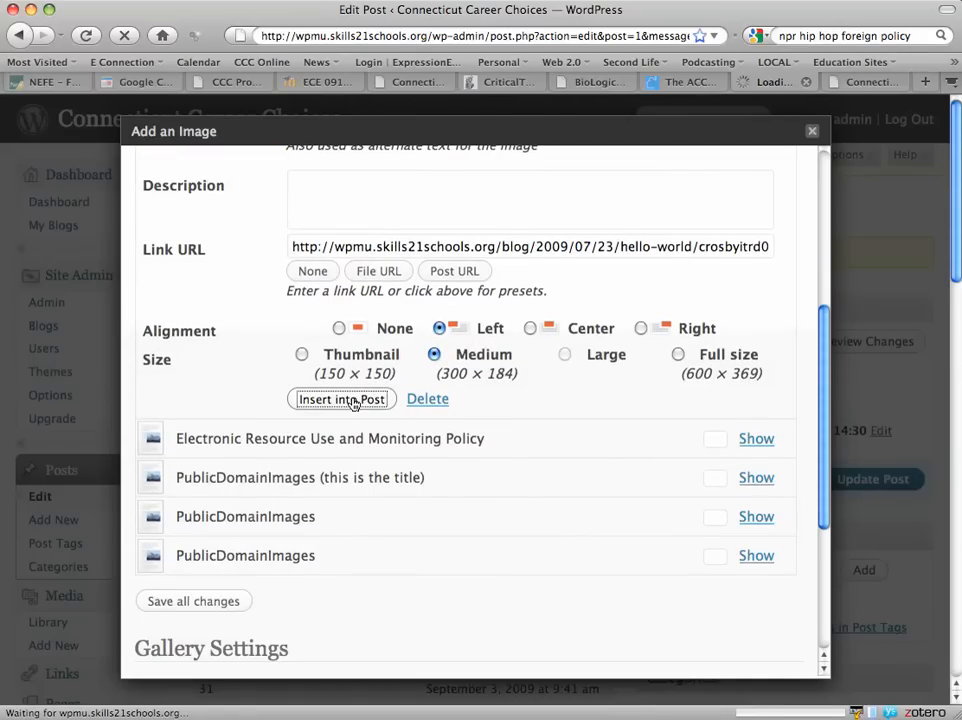
left_click(340, 398)
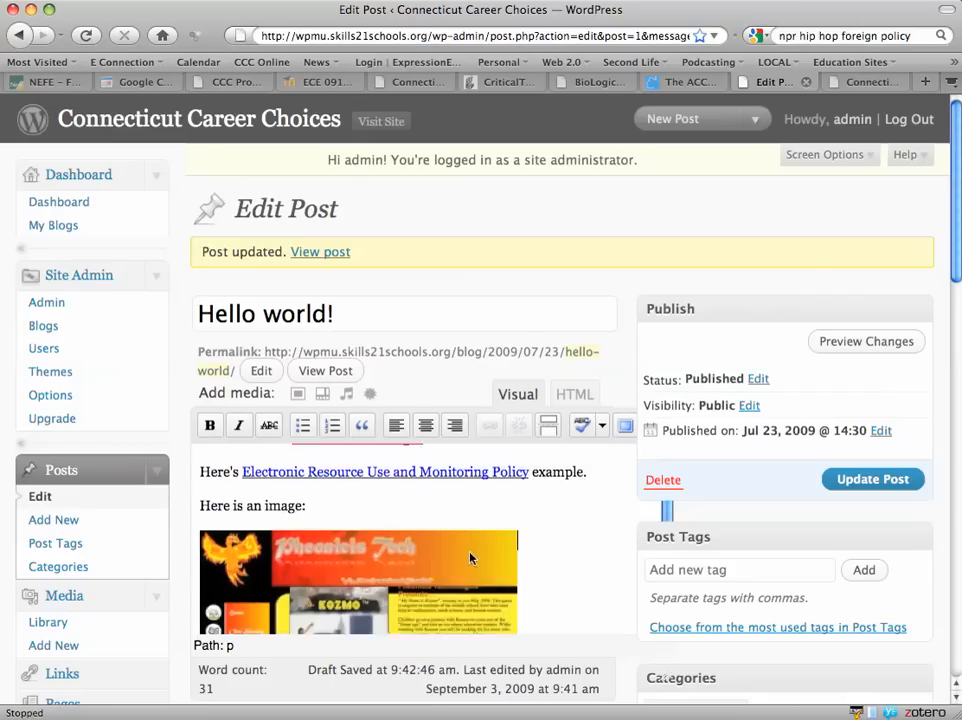
left_click(872, 480)
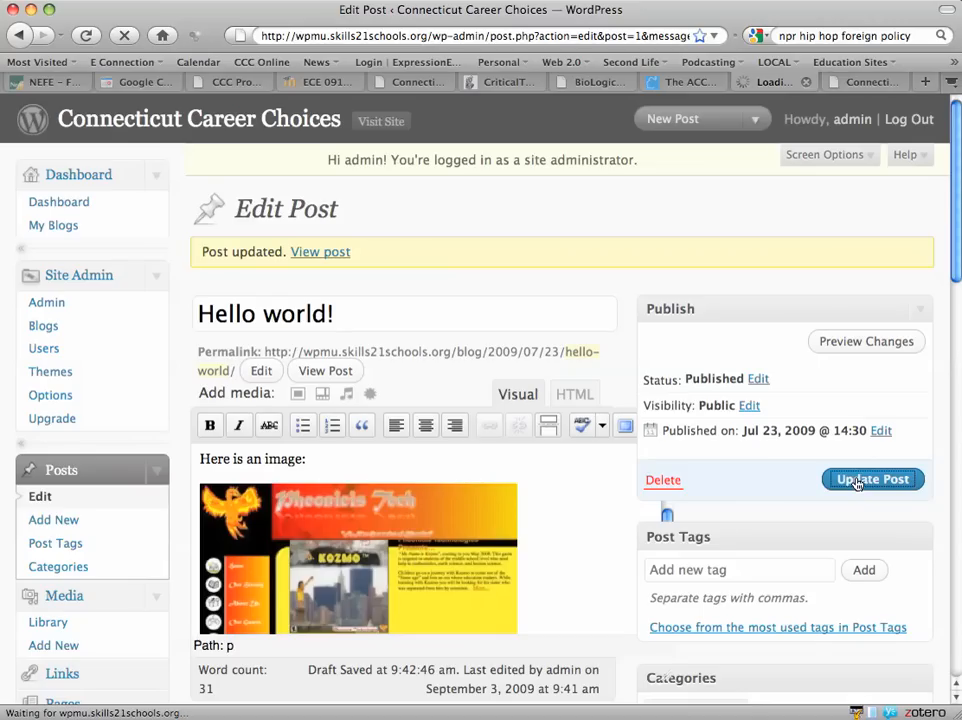
left_click(872, 480)
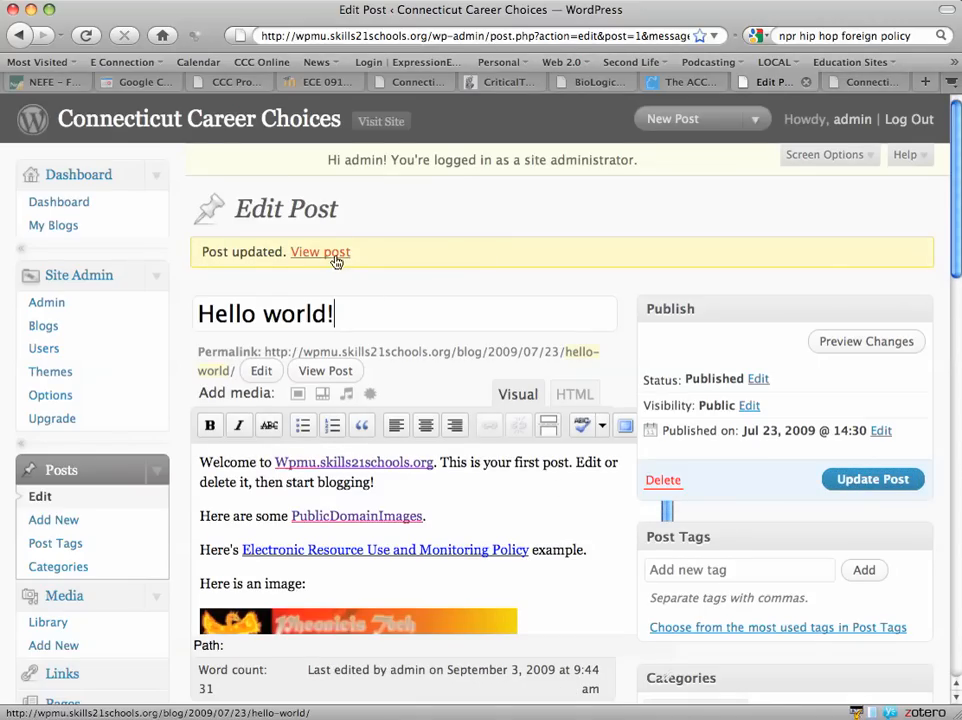
left_click(320, 252)
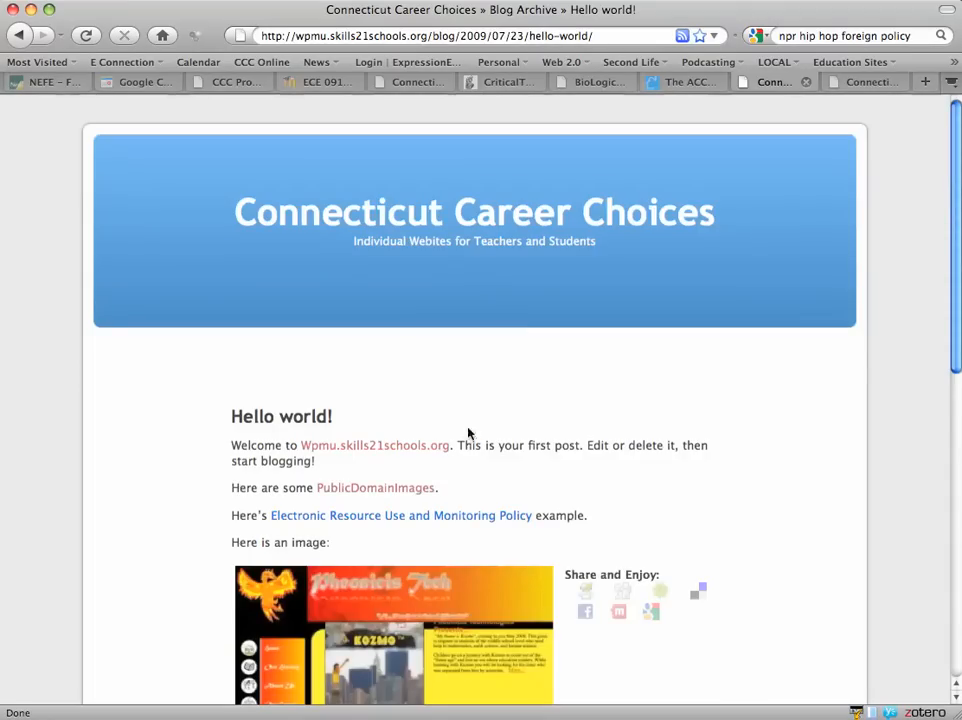
scroll("down", 3)
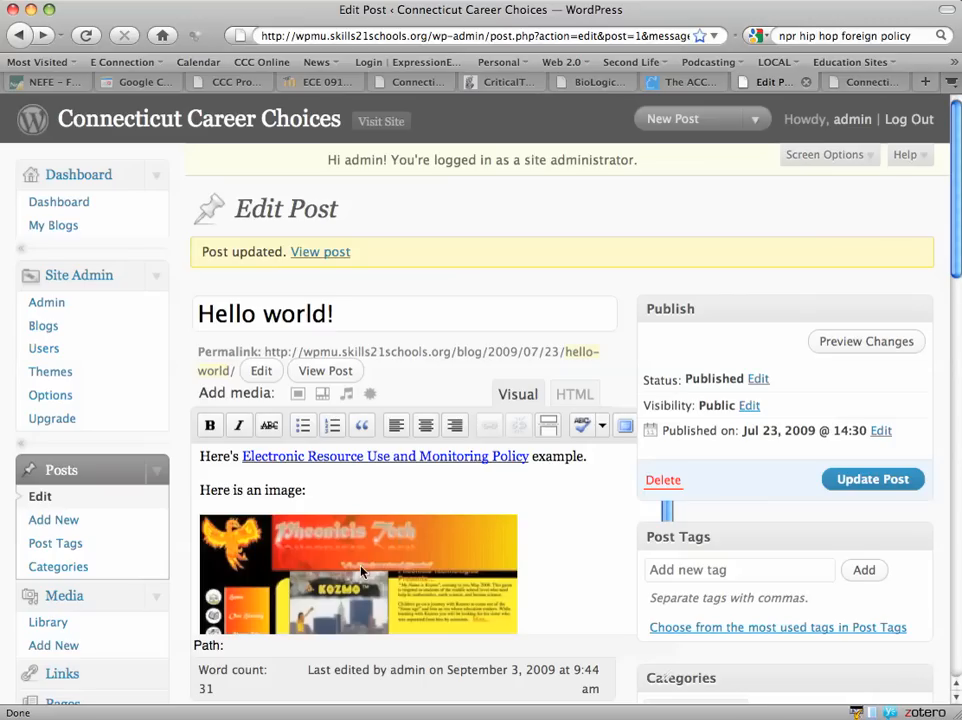
Place the cursor on the empty line below 'Here is an image:' in the post body.
left_click(358, 572)
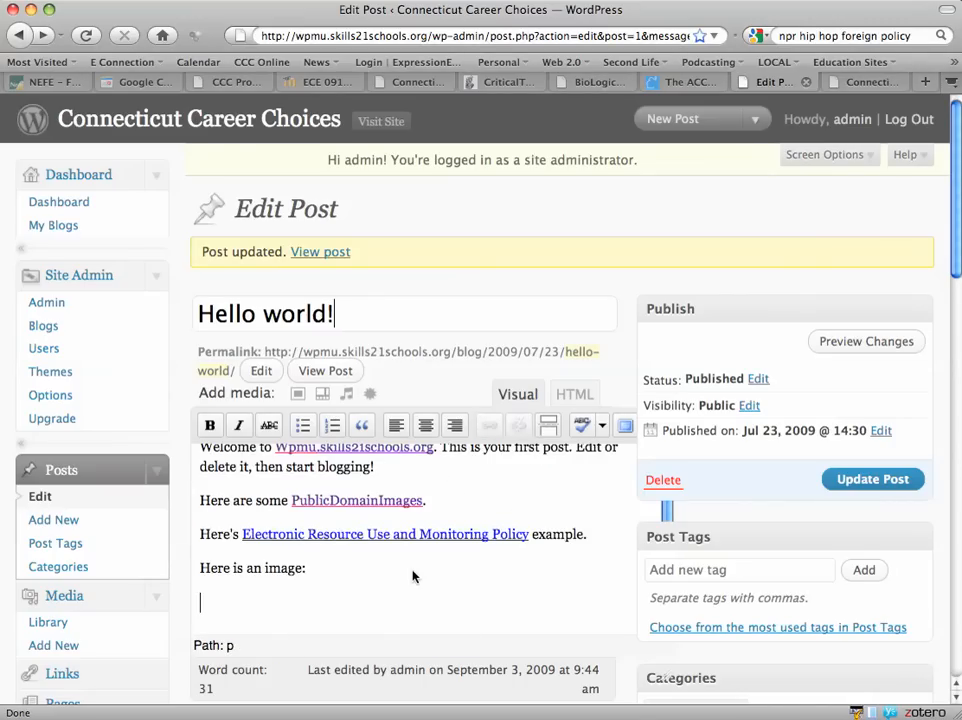
mouse_move(418, 576)
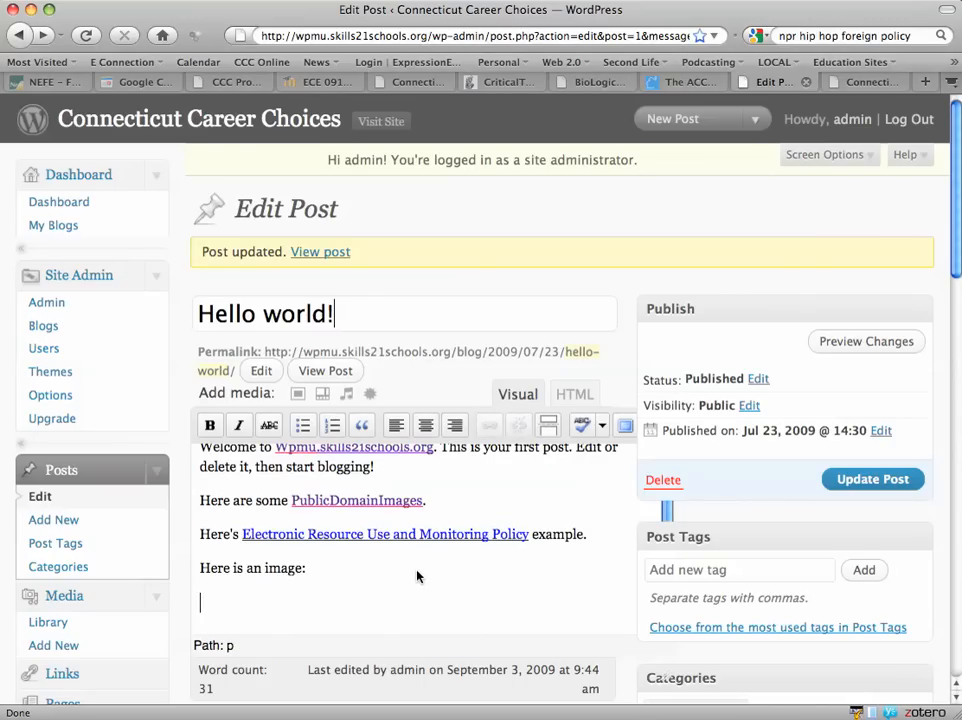